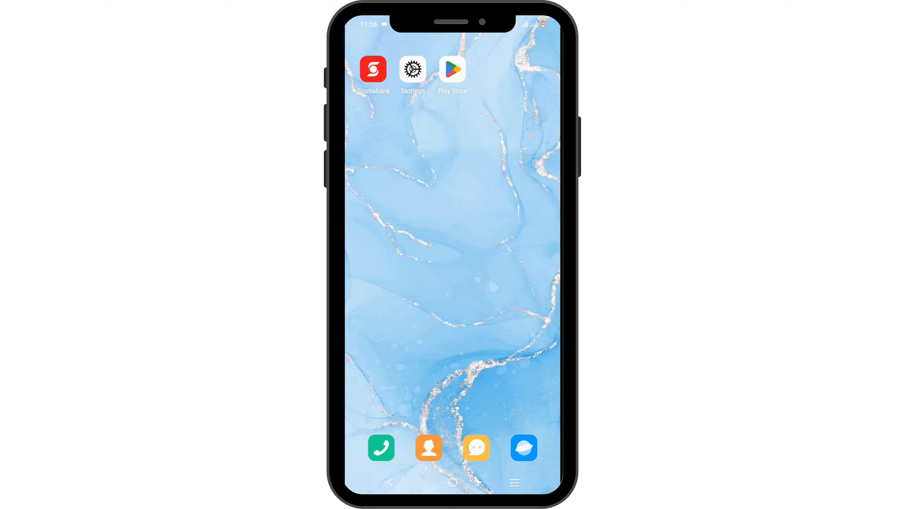
Step: Launch the Scotiabank app to its 'Redesigned for you' welcome screen
scroll(down, 3)
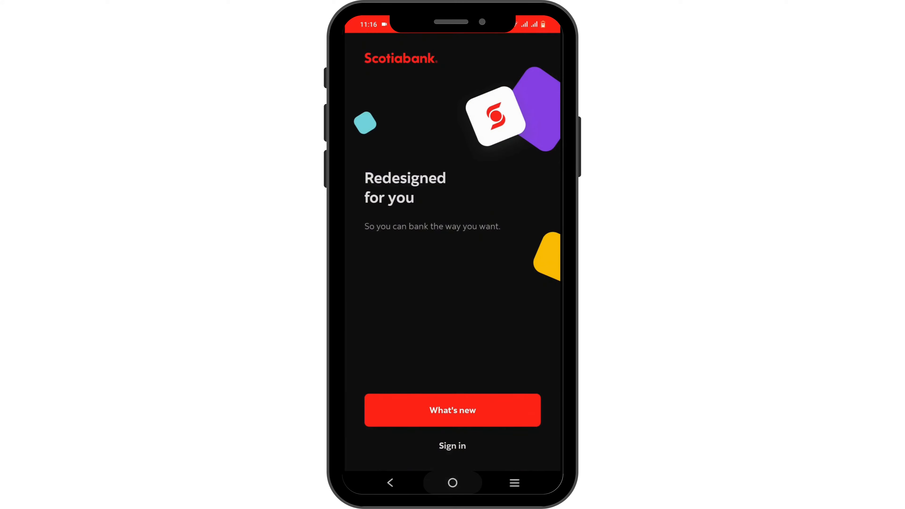
Step: Leave Scotiabank and return to the Android home screen
click(453, 483)
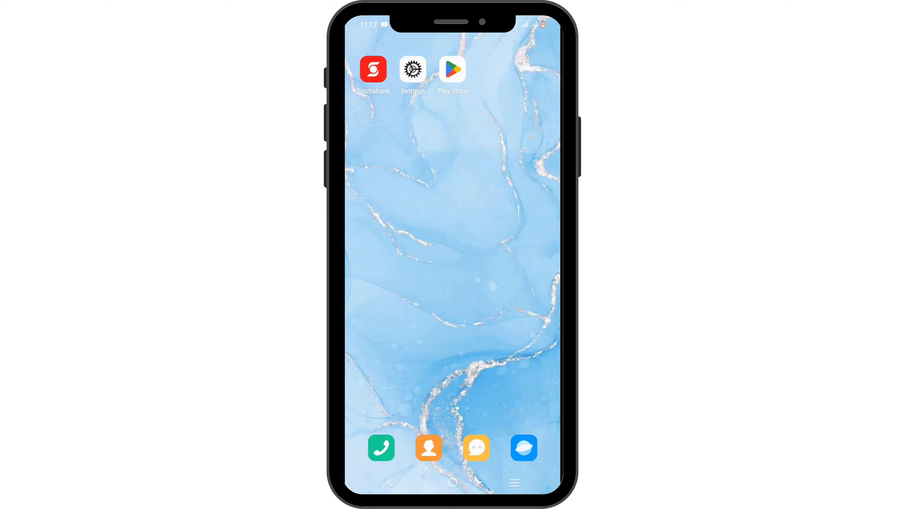
Step: Go to the Apps section of the device Settings
click(412, 69)
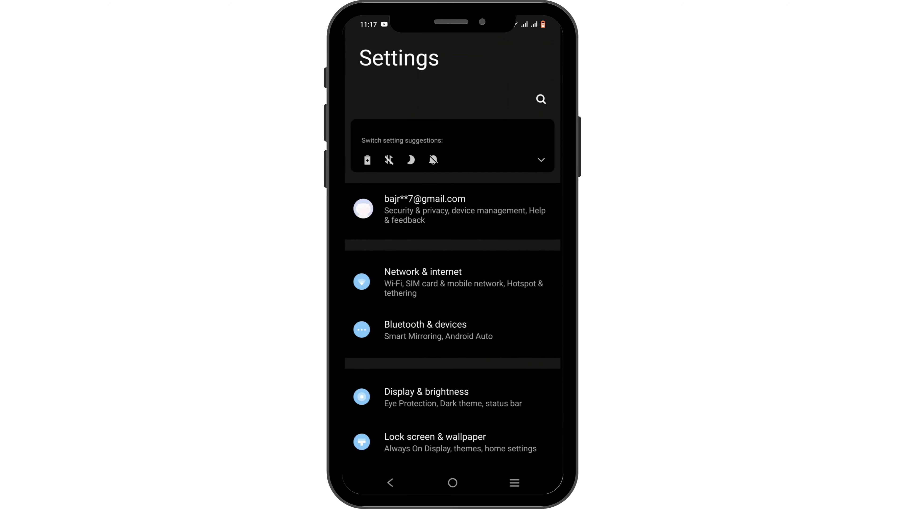
scroll(down, 3)
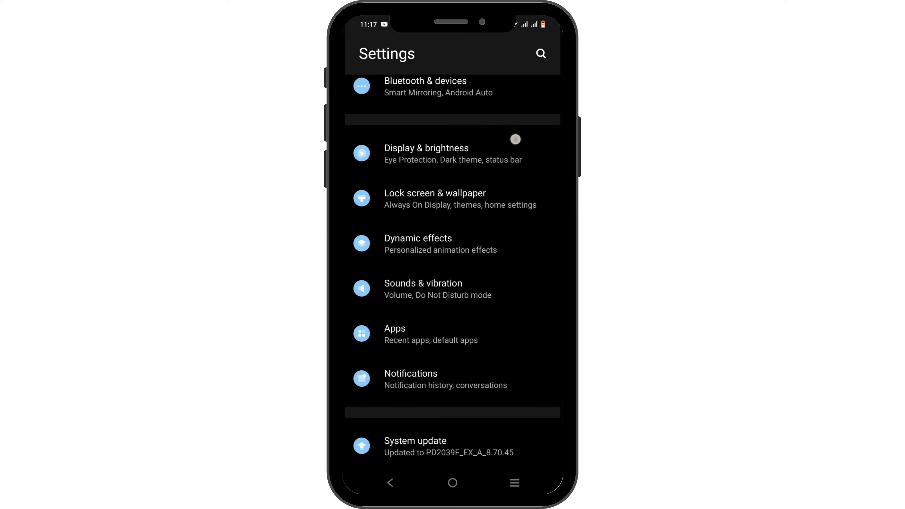
click(395, 334)
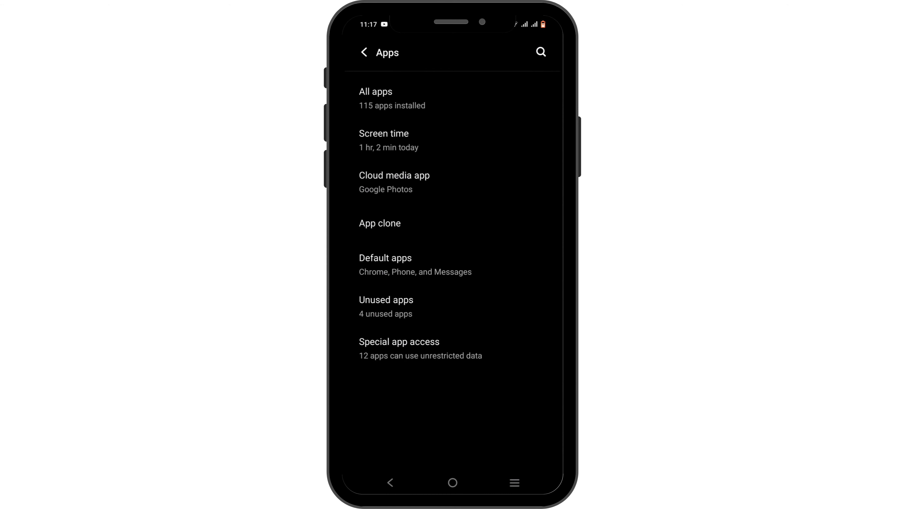
Step: Search the installed apps for 'sco' and show Scotiabank's app info (150 MB storage)
click(375, 98)
text(s)
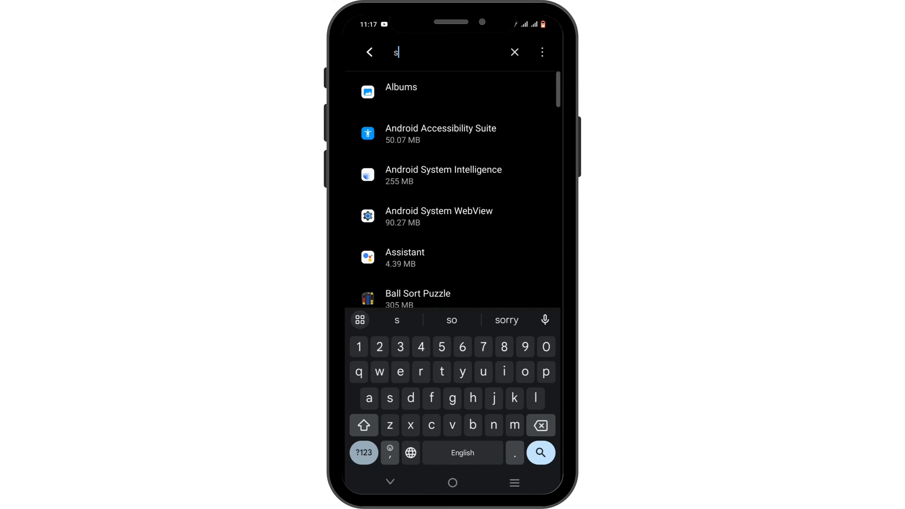
text(co)
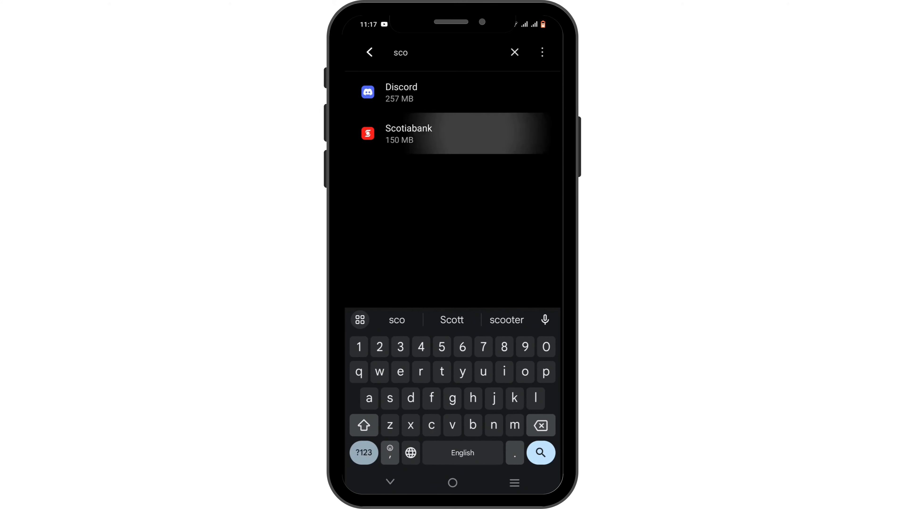
click(409, 133)
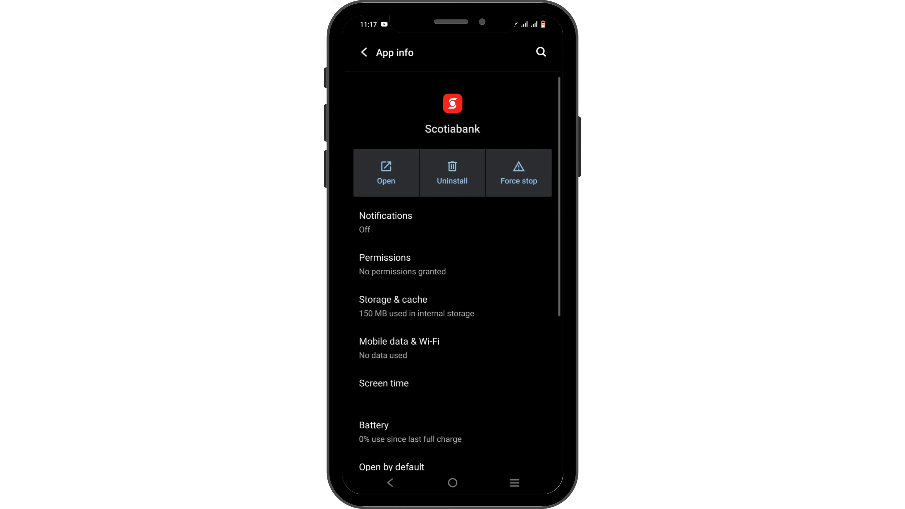
Step: Force stop Scotiabank, clear its cache to 0 B, and return home
click(518, 173)
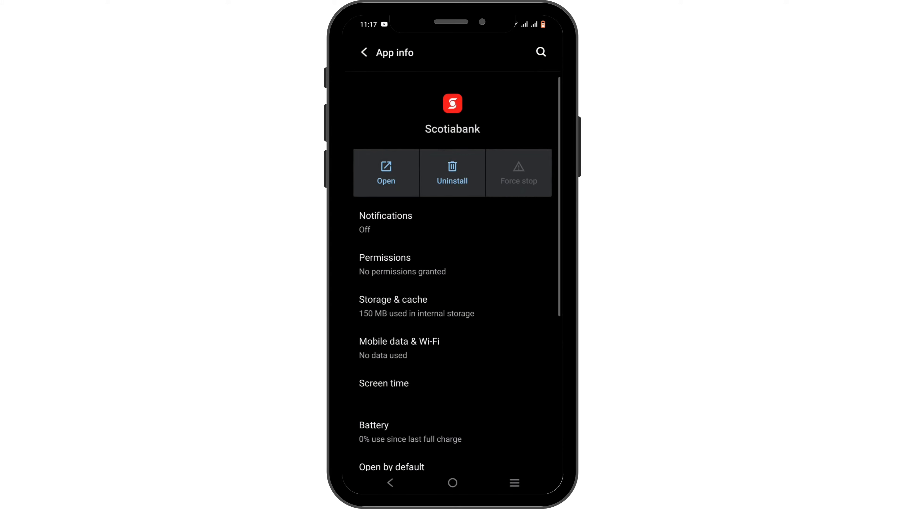
click(394, 299)
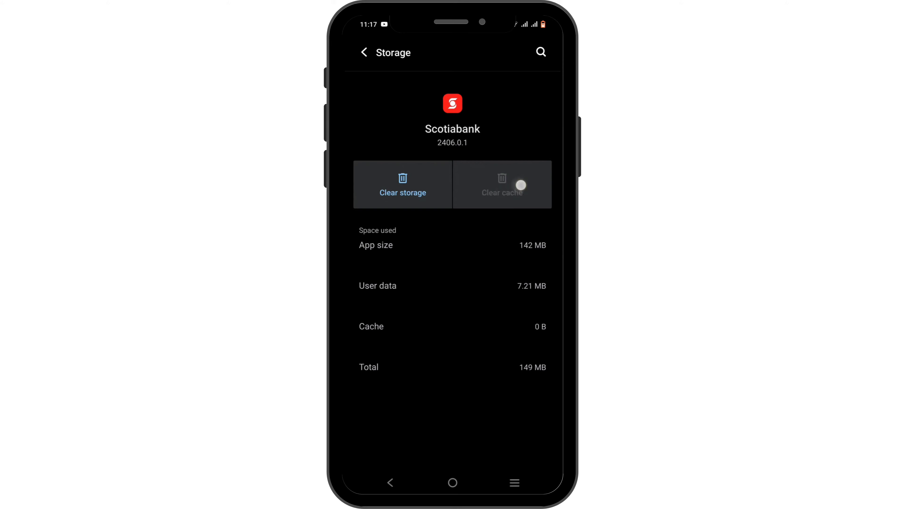
click(453, 483)
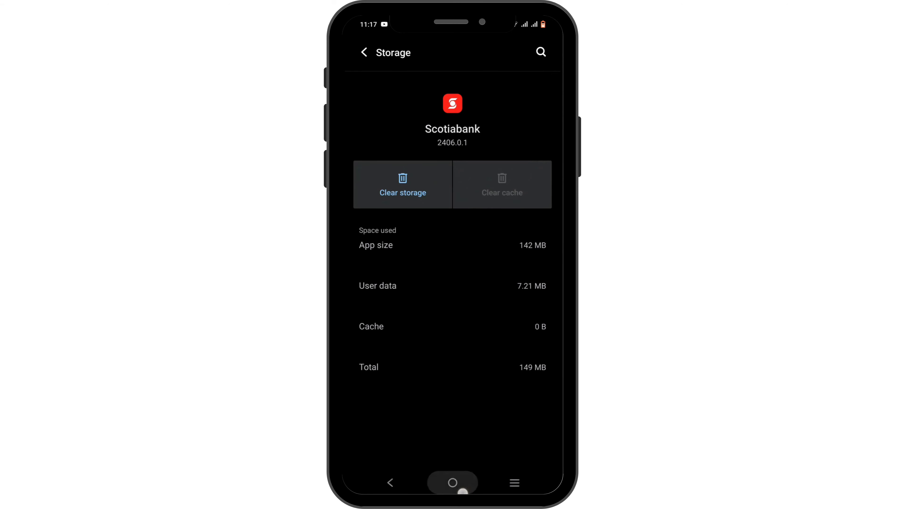
click(452, 482)
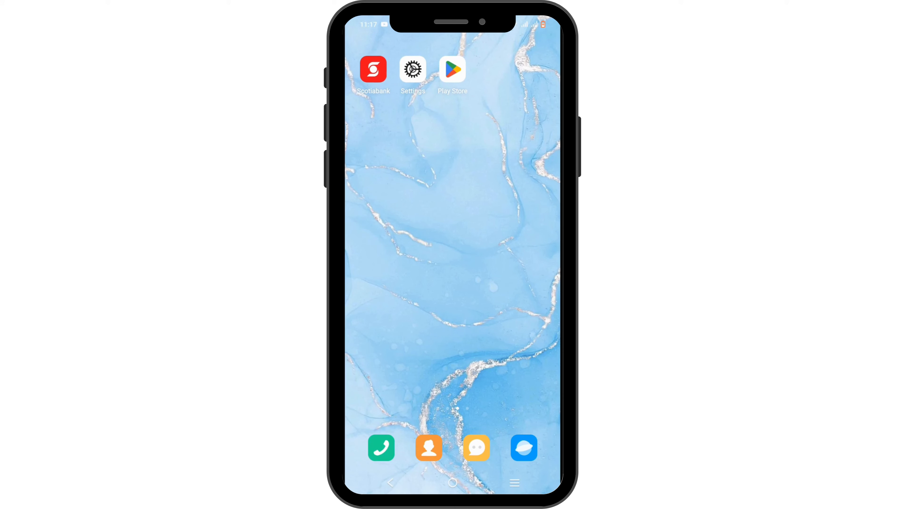
Step: Search Play Store for 'sco' and show the Scotiabank Mobile Banking listing, up to date
click(452, 69)
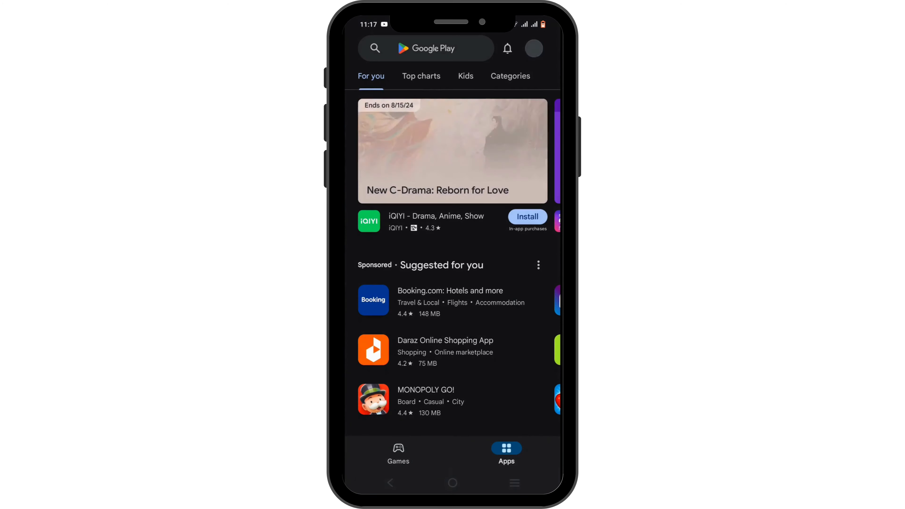
click(439, 48)
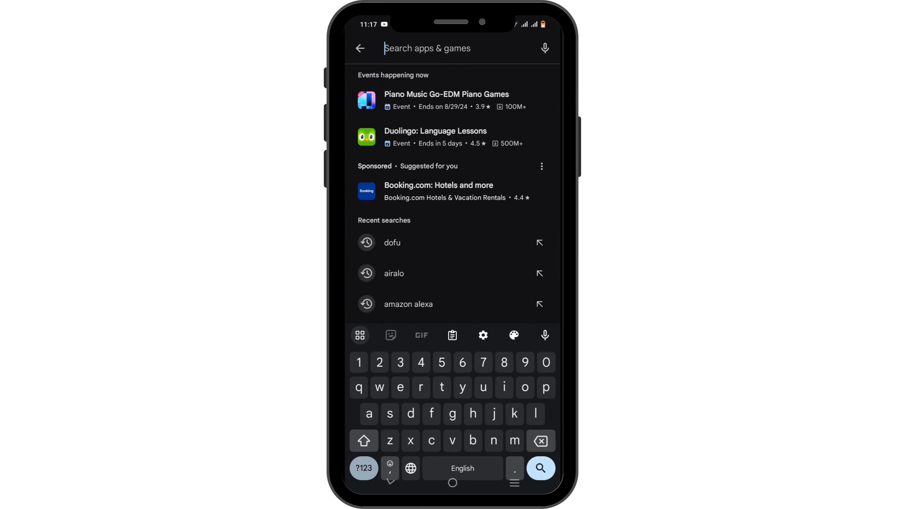
text(sco)
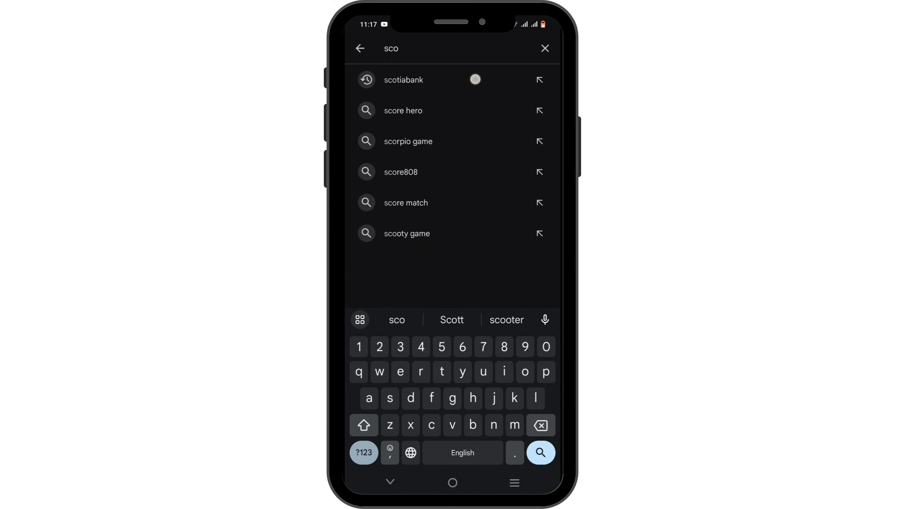
click(403, 80)
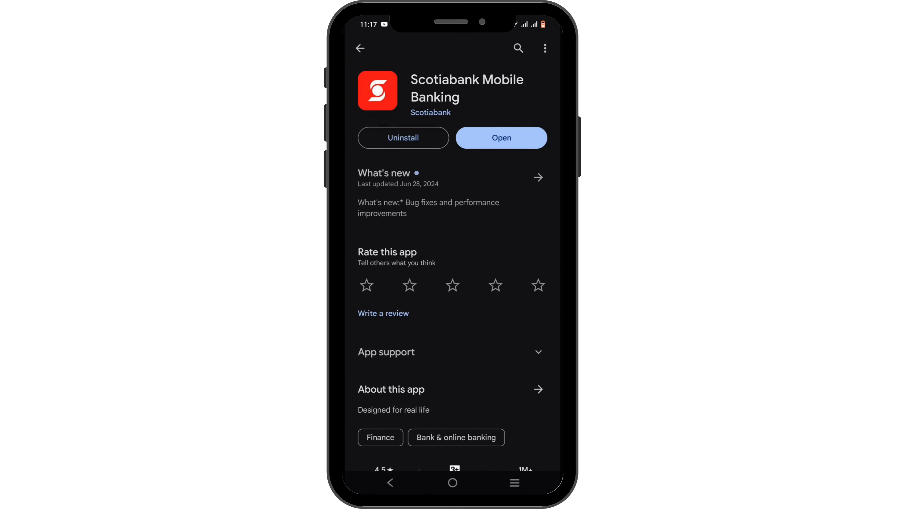